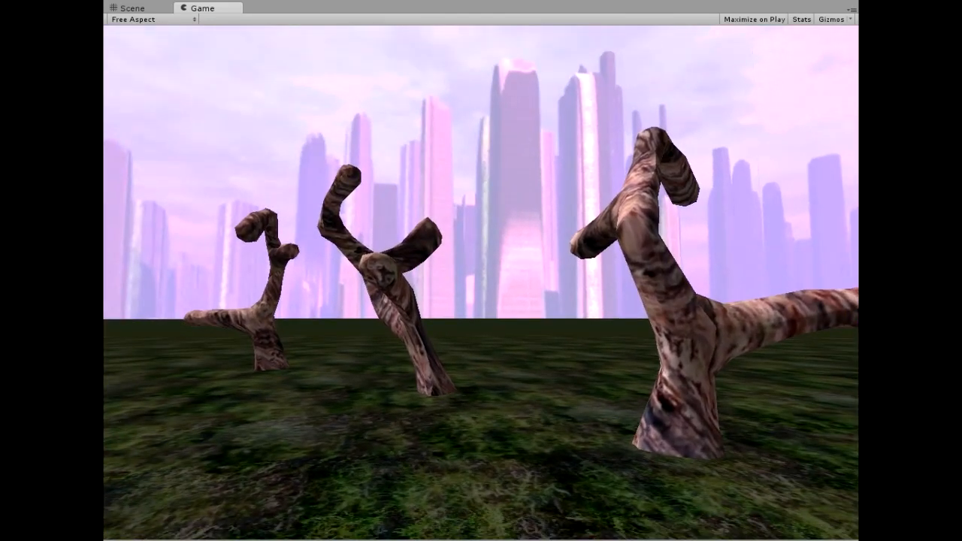
- Switch to the Scene view showing the twisted trees, giant mushrooms and flower plant on grass
{"action": "left_click", "coordinate": [132, 8]}
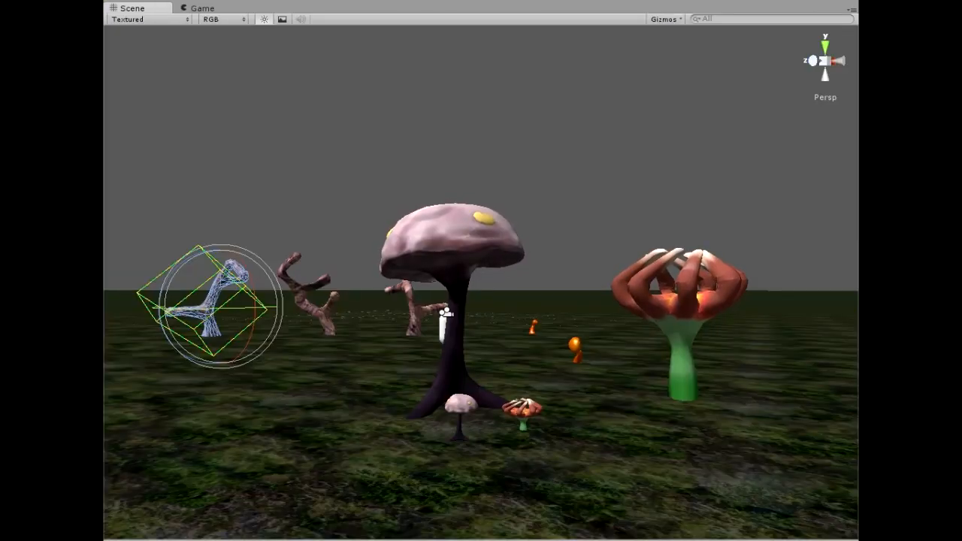